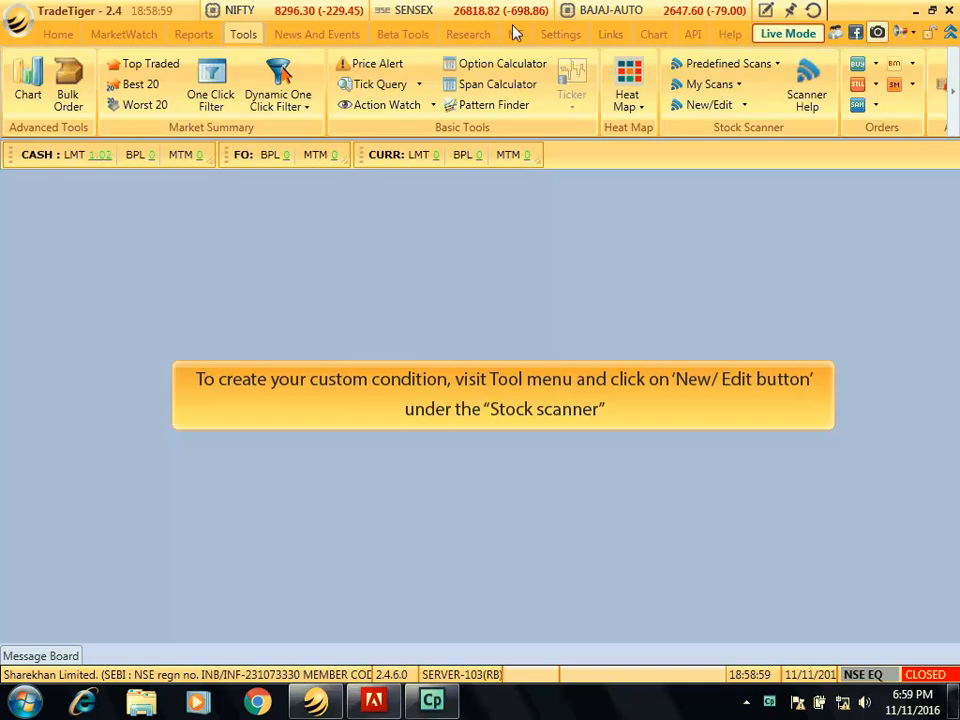
Add the first condition SMA 20 GreaterThan SMA 50 to a new custom scan's grid
click(708, 104)
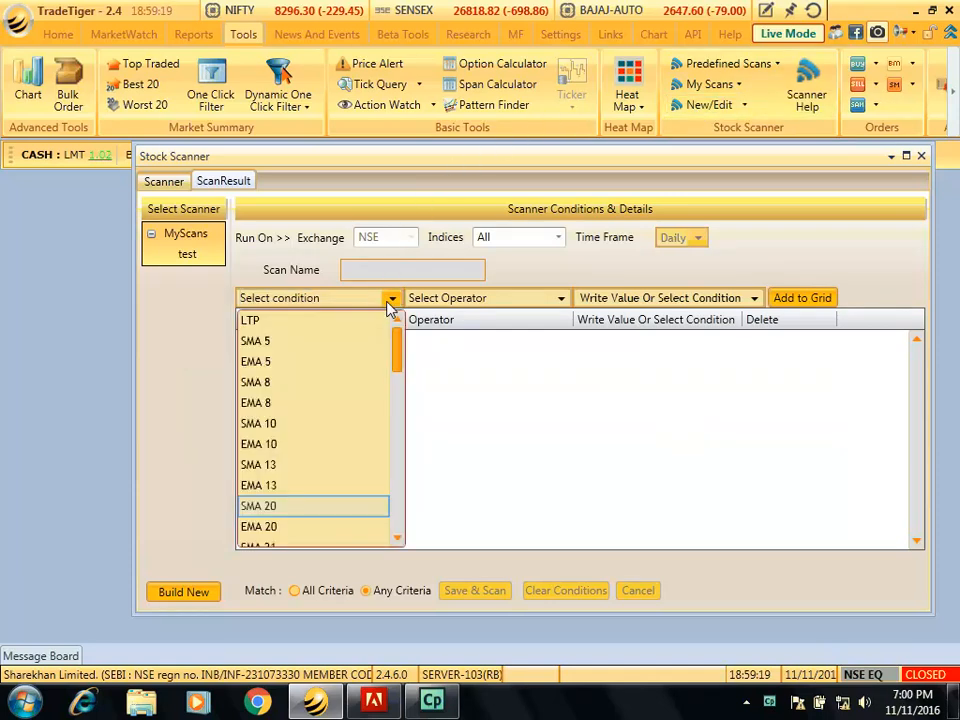
click(258, 504)
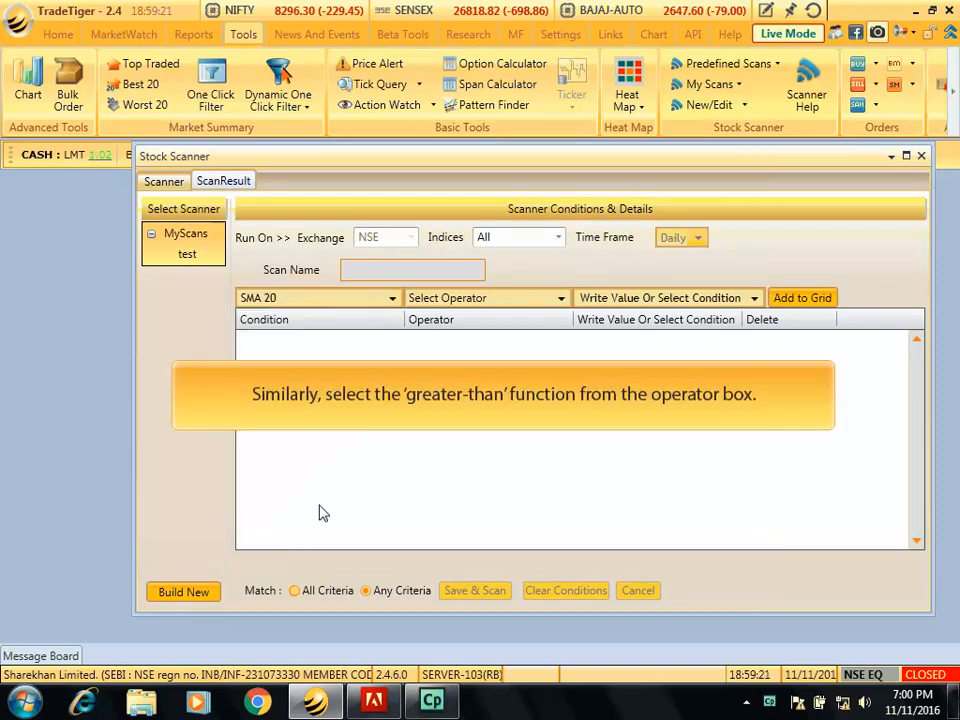
click(486, 296)
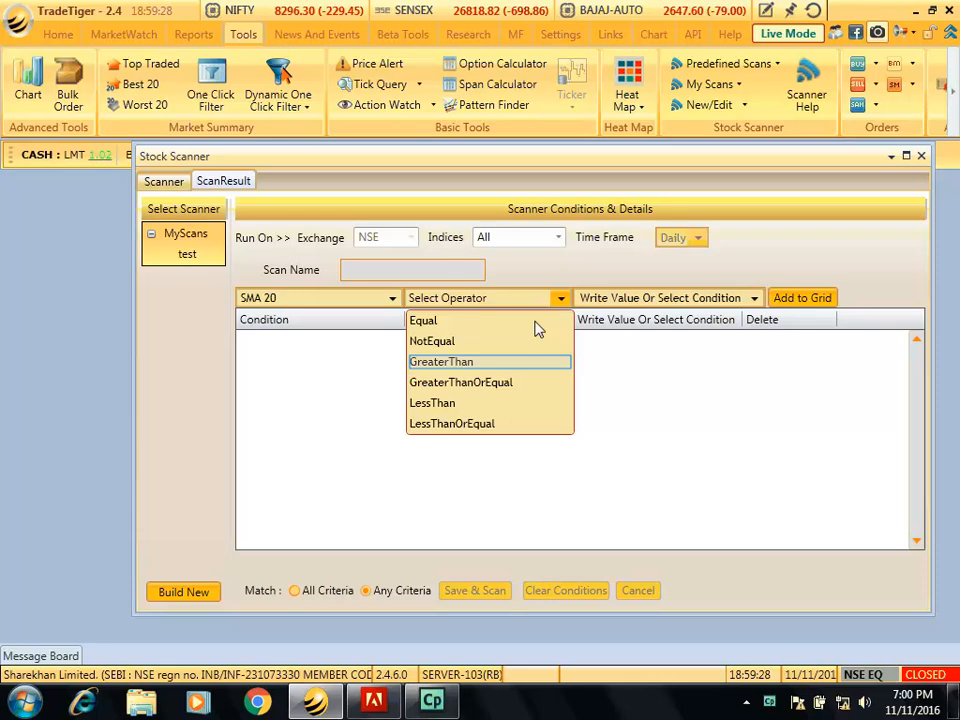
click(440, 360)
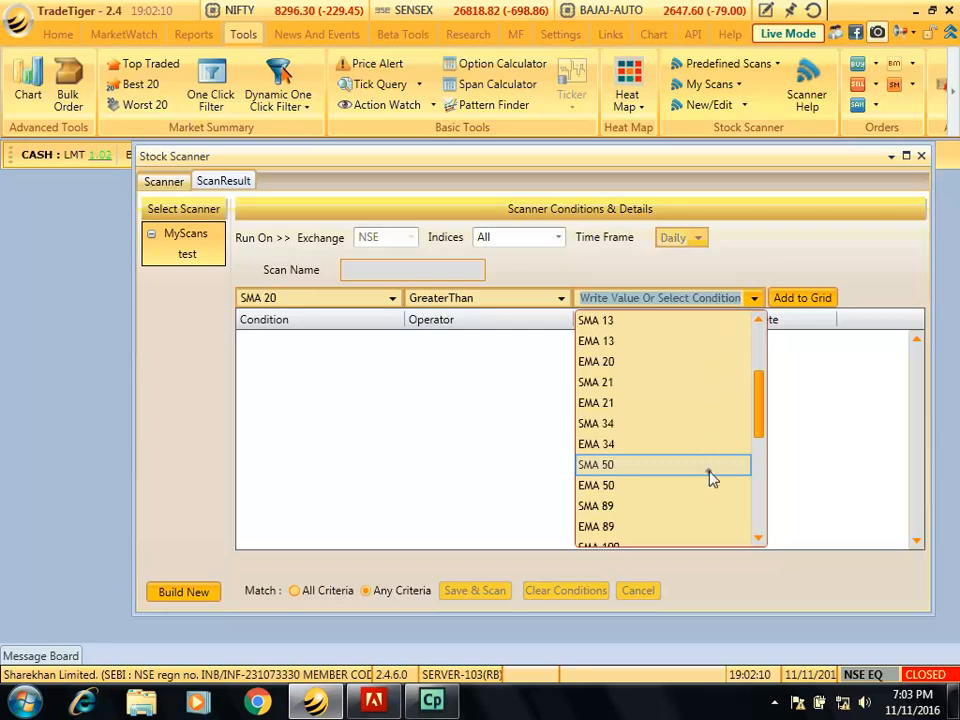
click(596, 464)
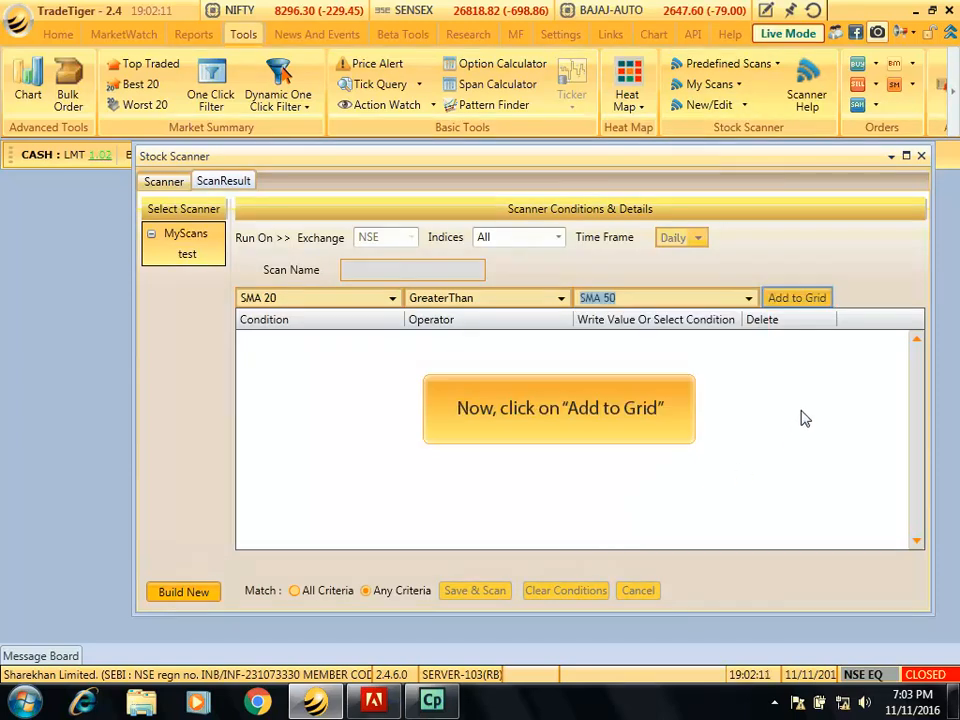
click(796, 296)
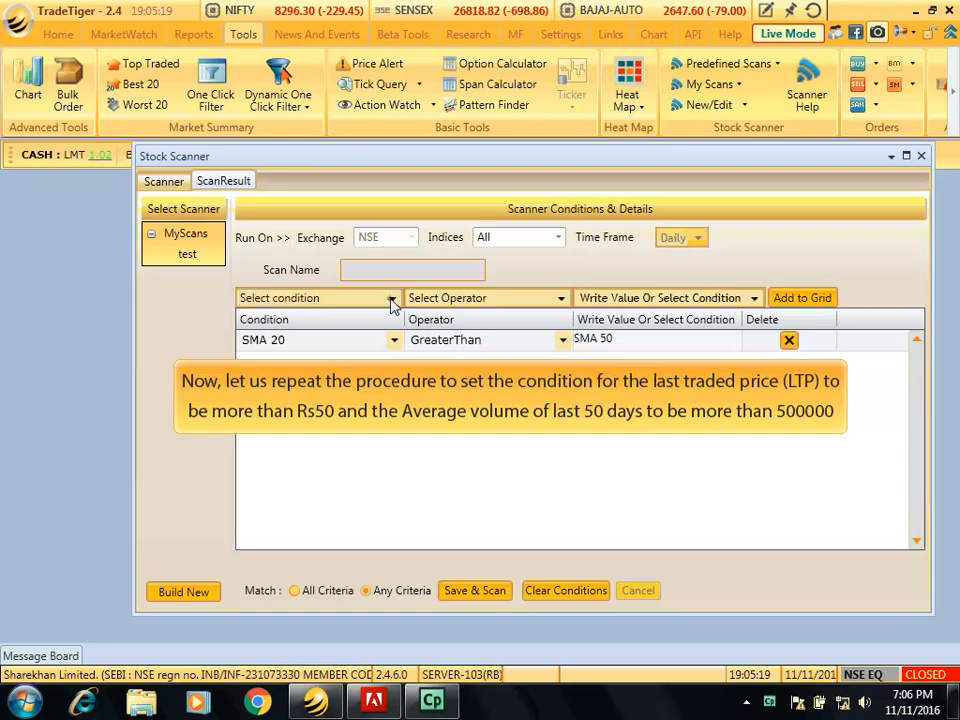
Add the condition LTP GreaterThan 50 to the grid
click(318, 296)
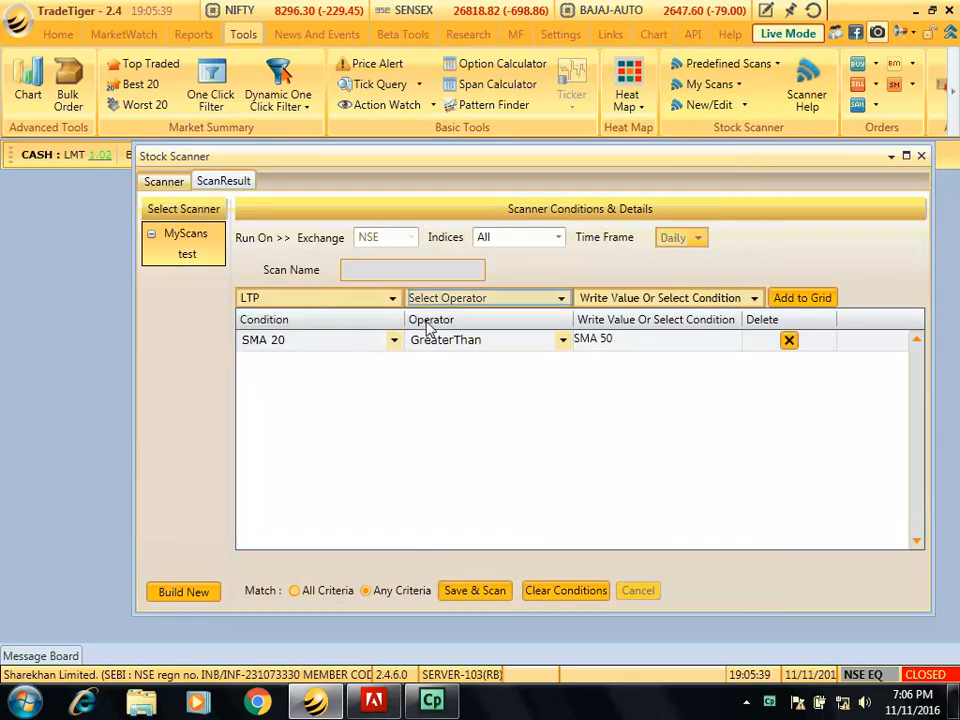
click(560, 296)
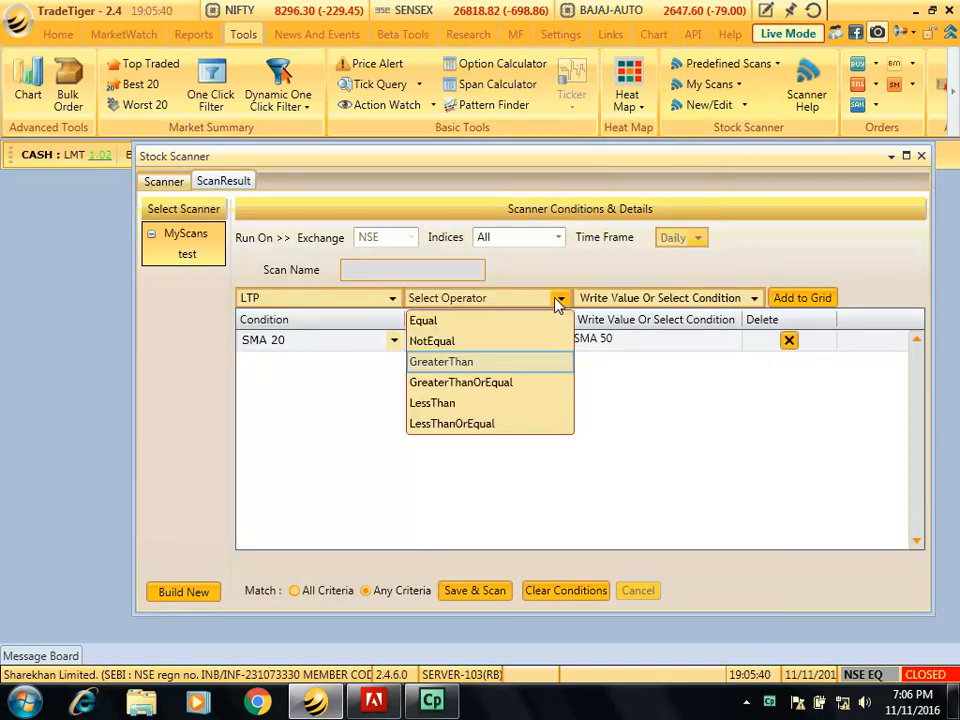
click(440, 360)
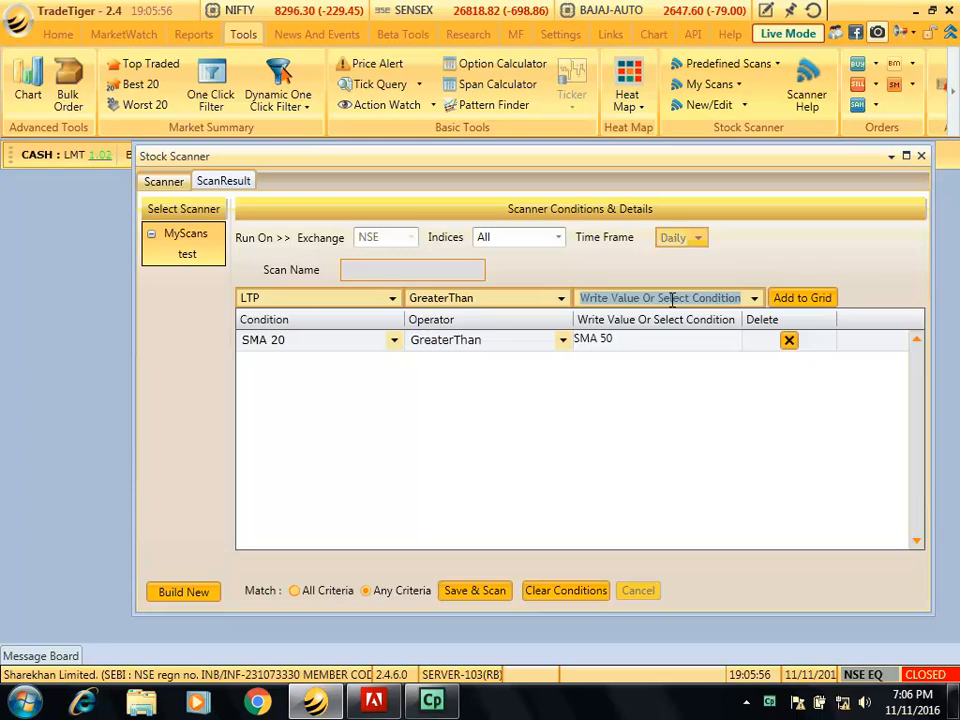
text(50)
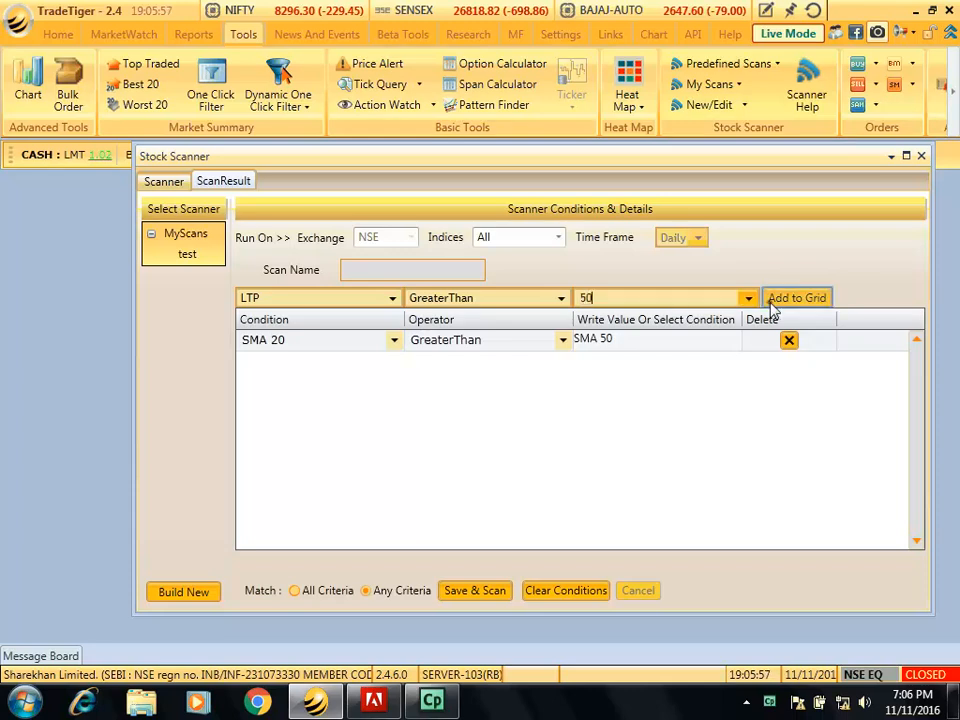
click(796, 296)
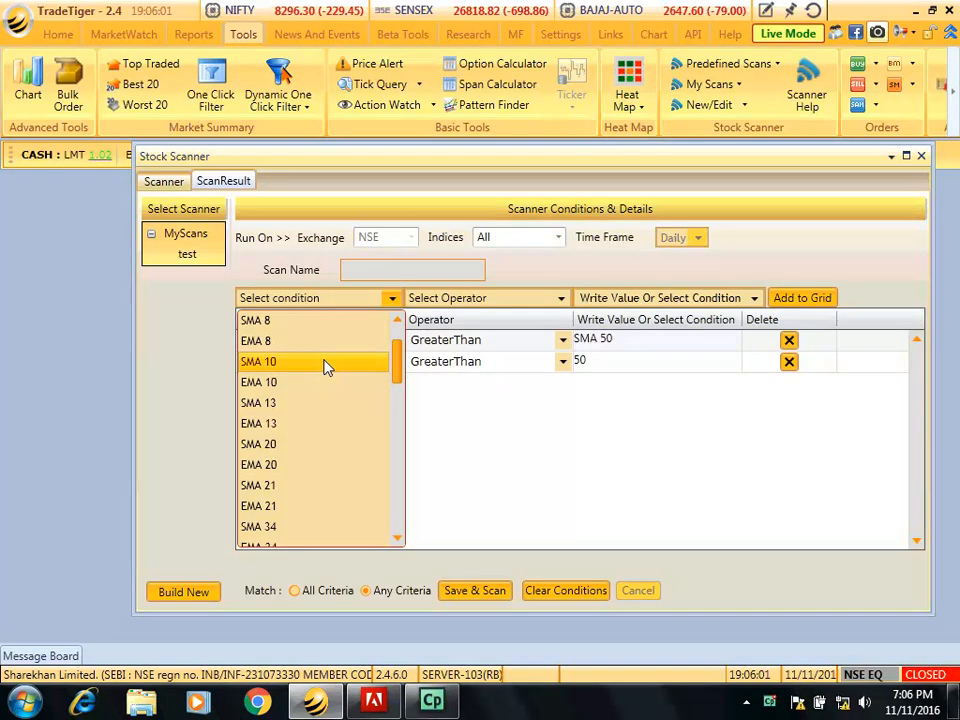
Add the condition Avg Volume (50 Days) GreaterThan 500000 to the grid
scroll(down, 3)
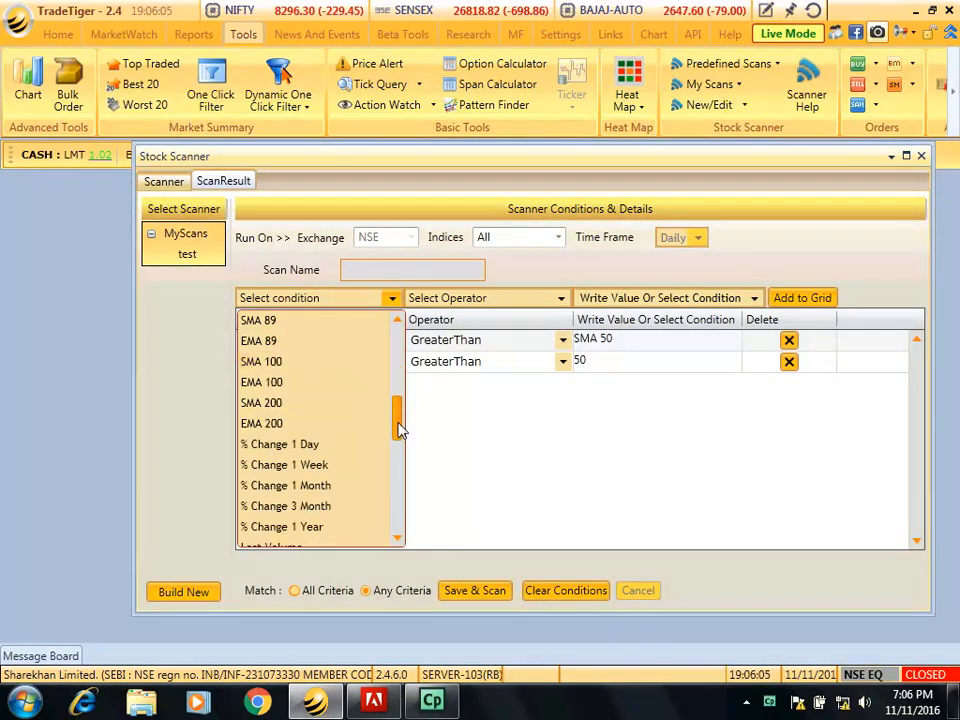
scroll(down, 3)
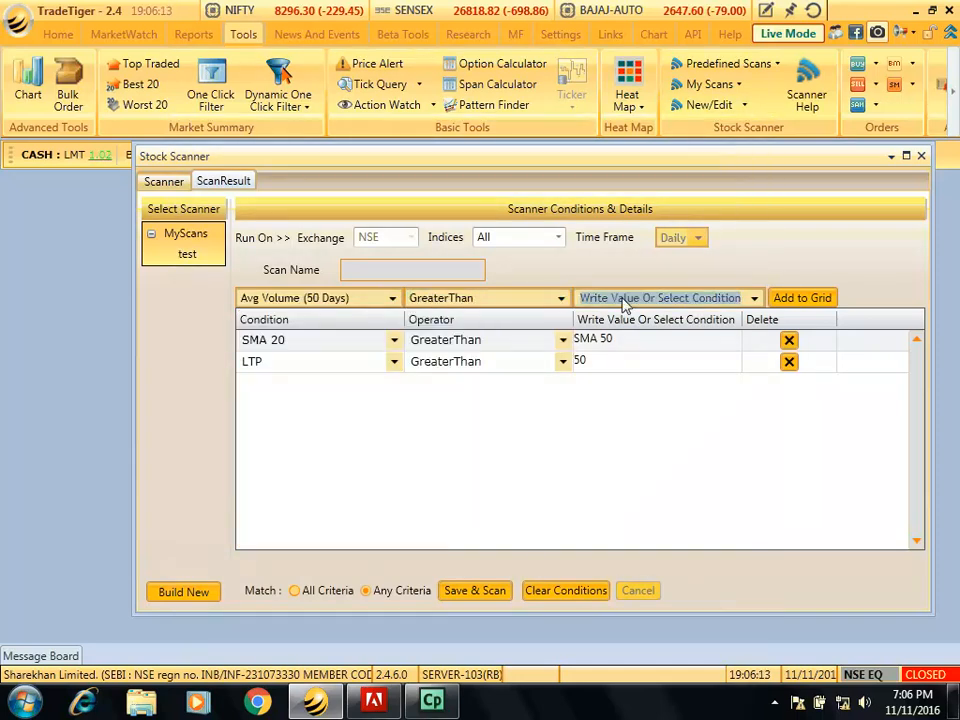
text(500000)
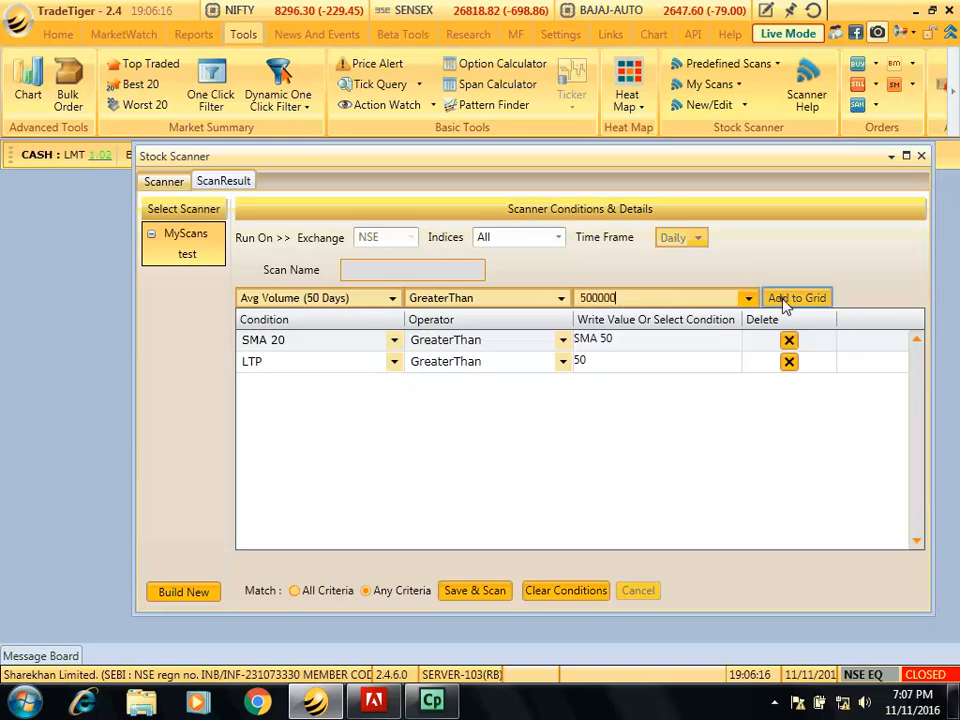
click(796, 296)
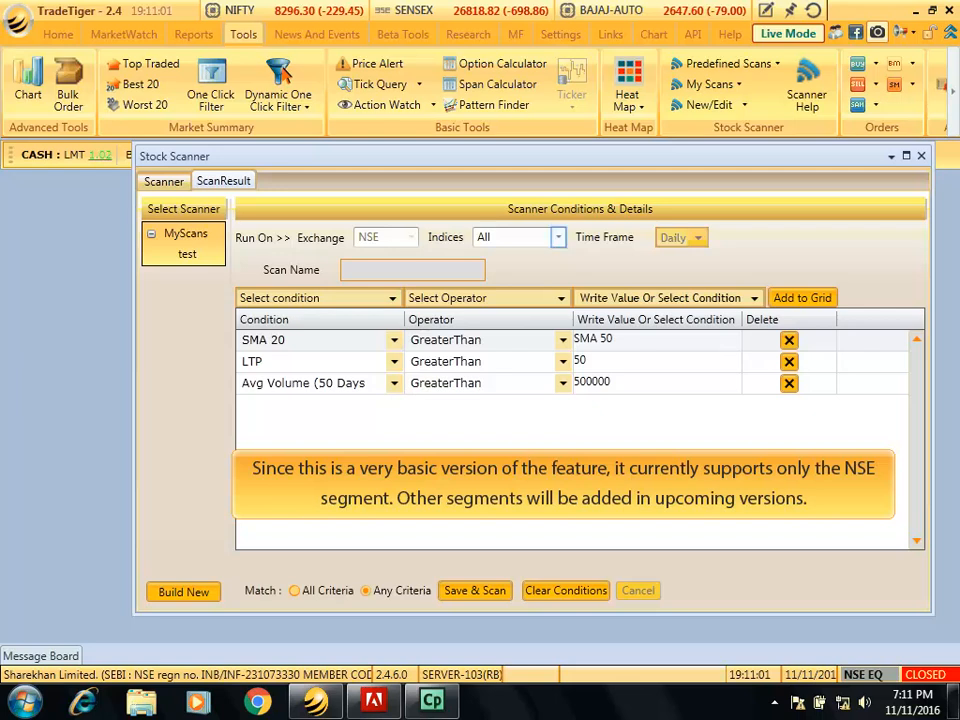
mouse_move(588, 430)
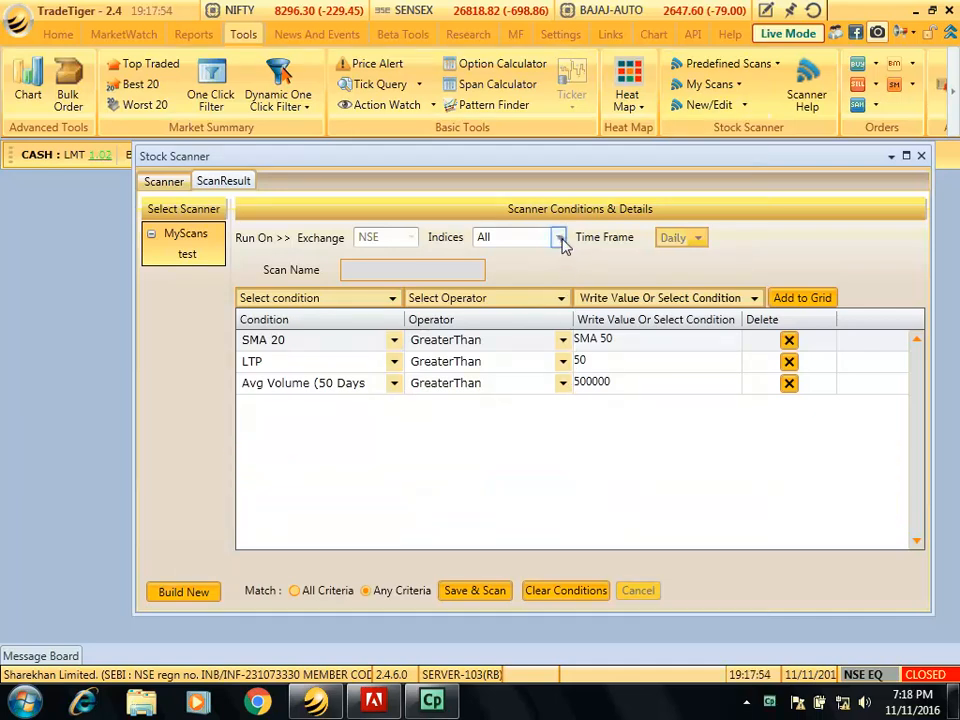
click(558, 236)
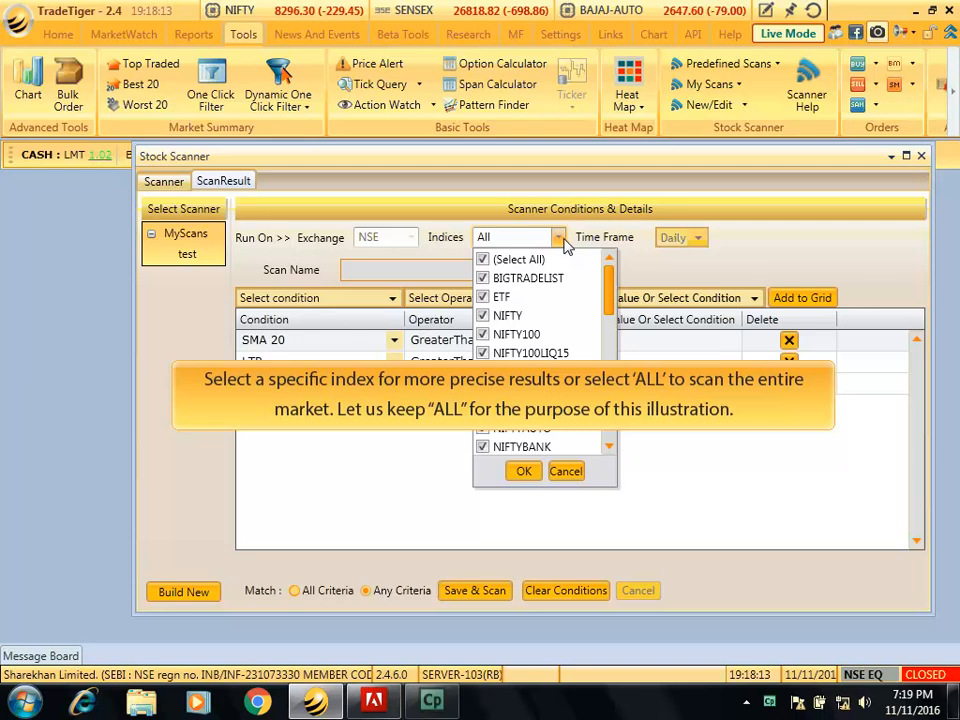
click(524, 472)
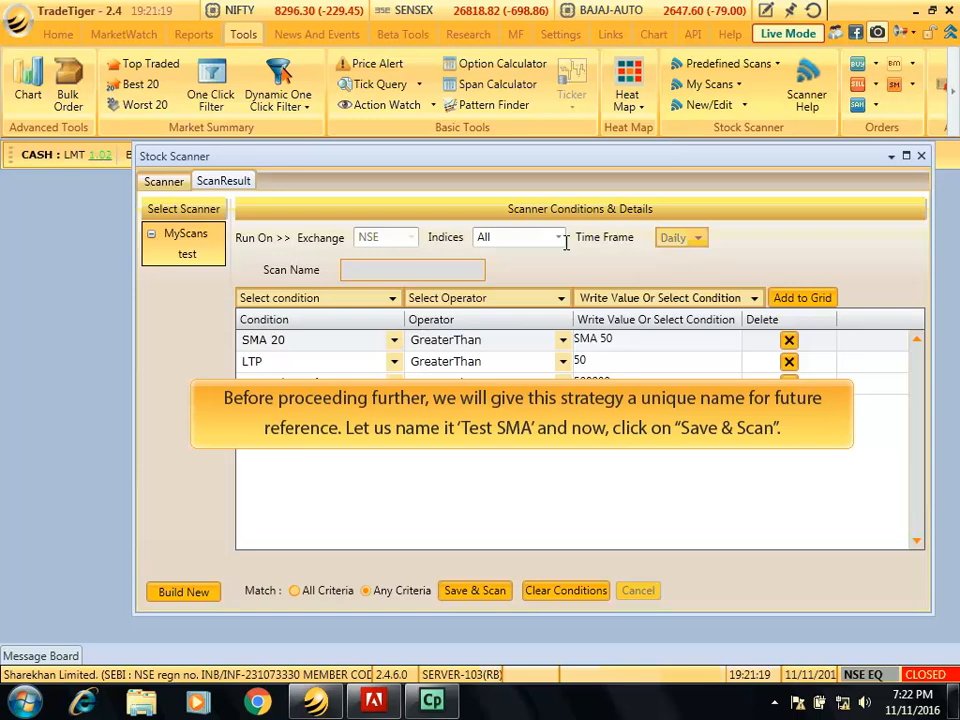
Name the scan 'testsma', Save & Scan it, and acknowledge the registration message
click(412, 270)
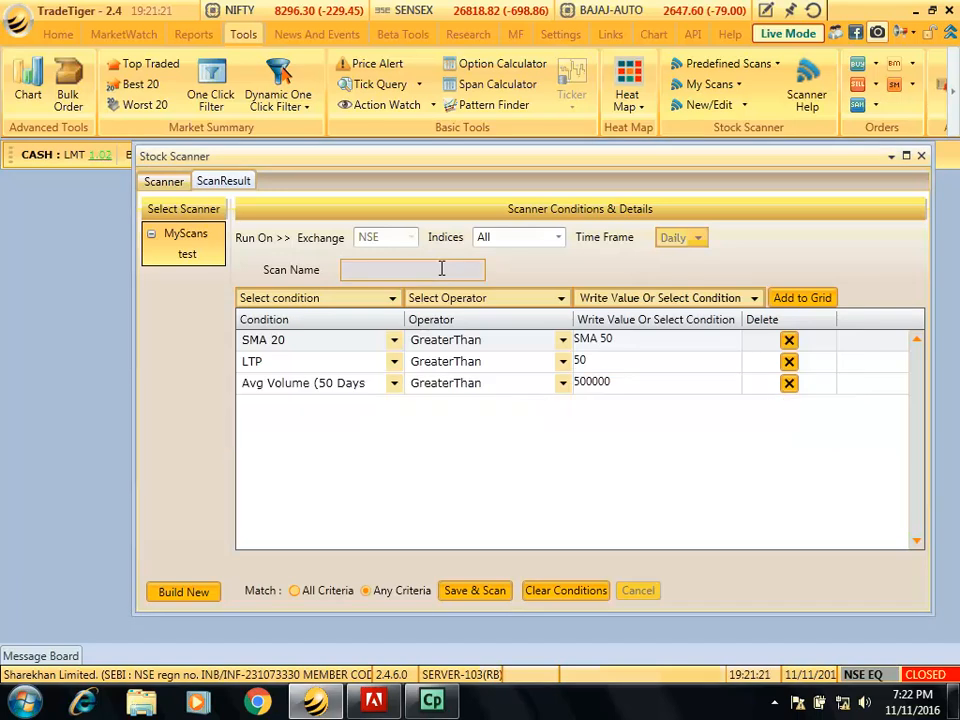
text(testsma)
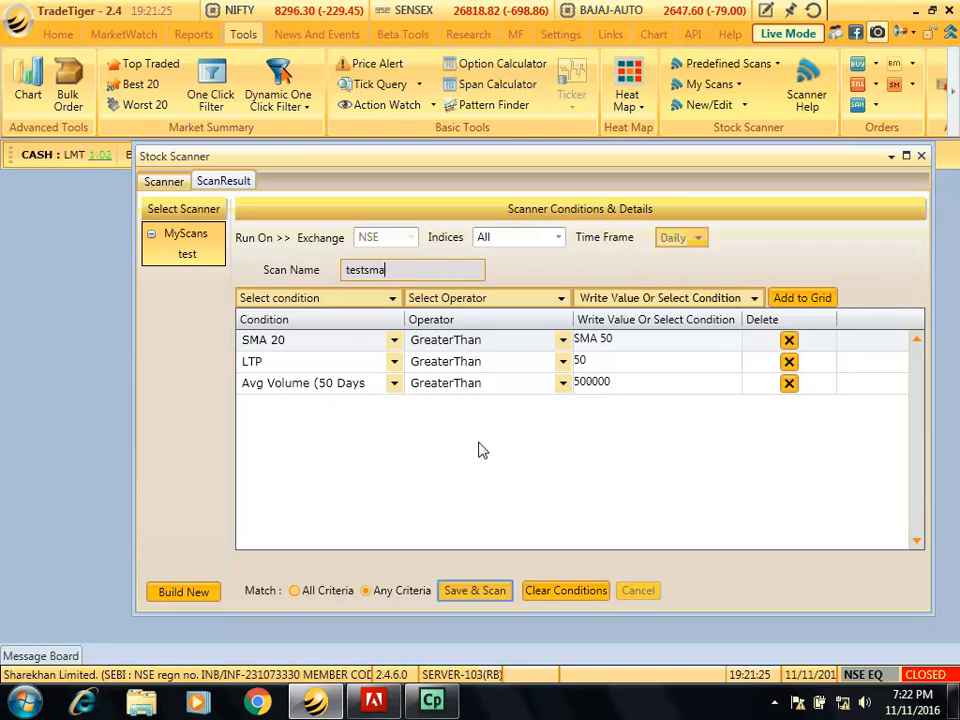
click(474, 590)
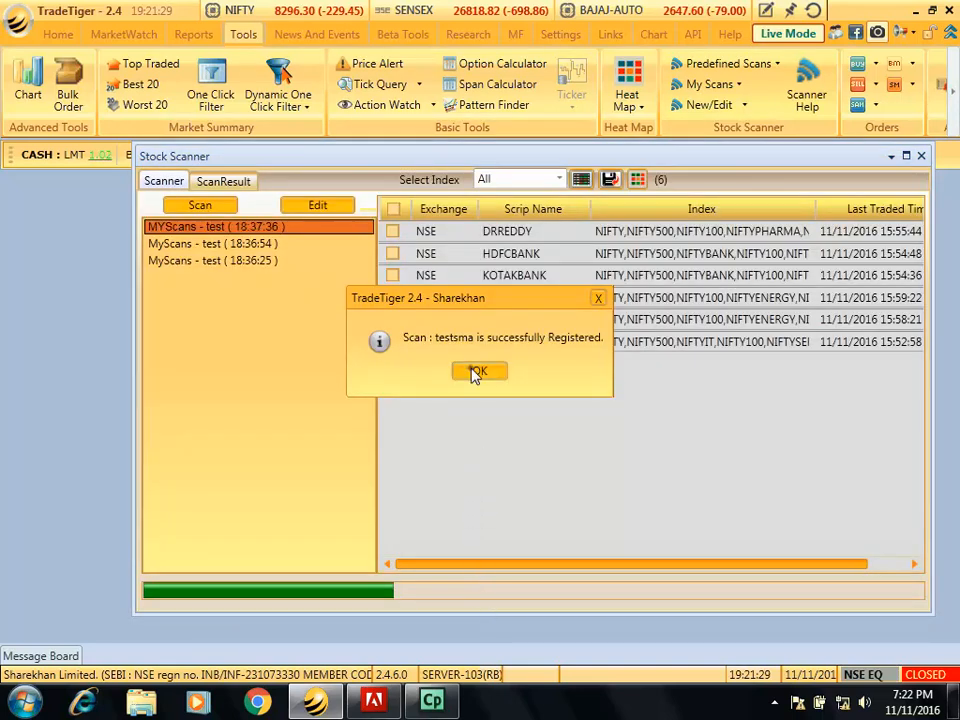
click(478, 370)
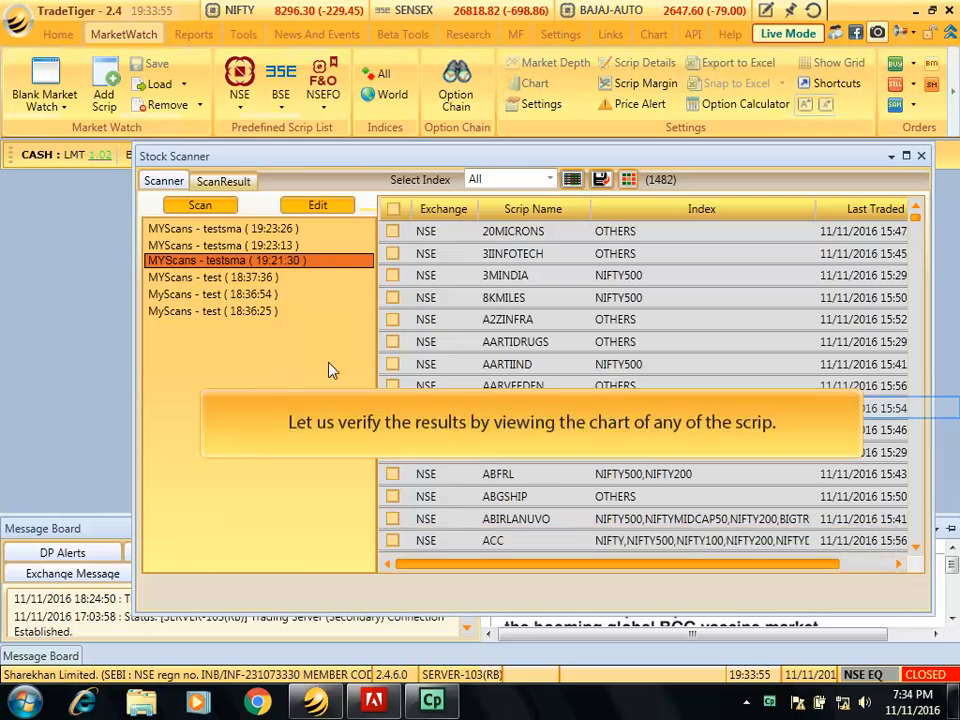
View the ABAN price chart from the scan results
right_click(496, 408)
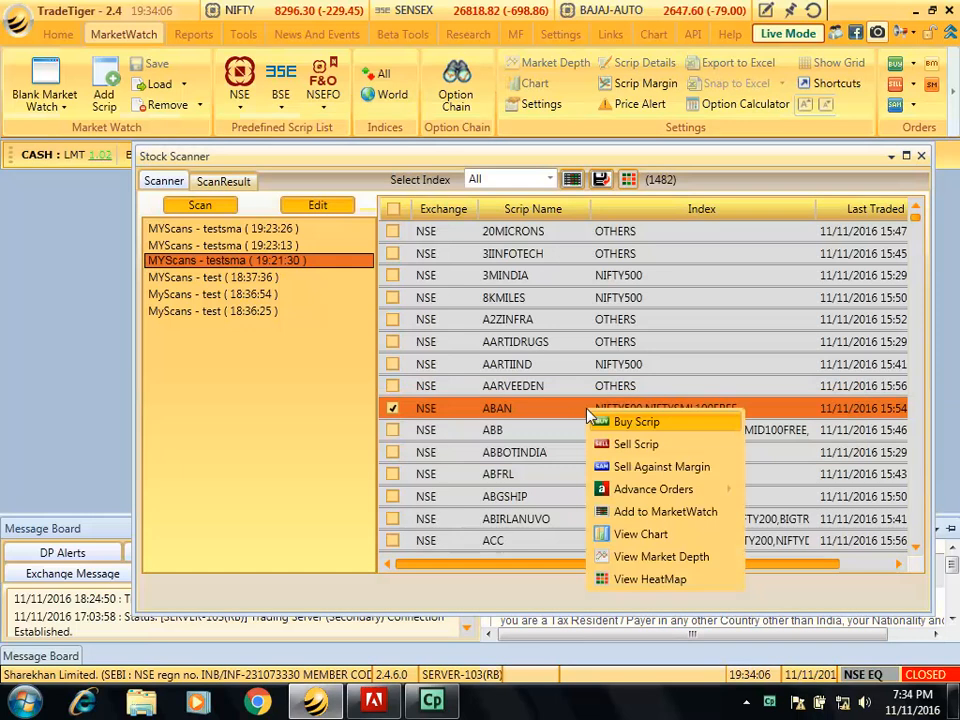
mouse_move(608, 492)
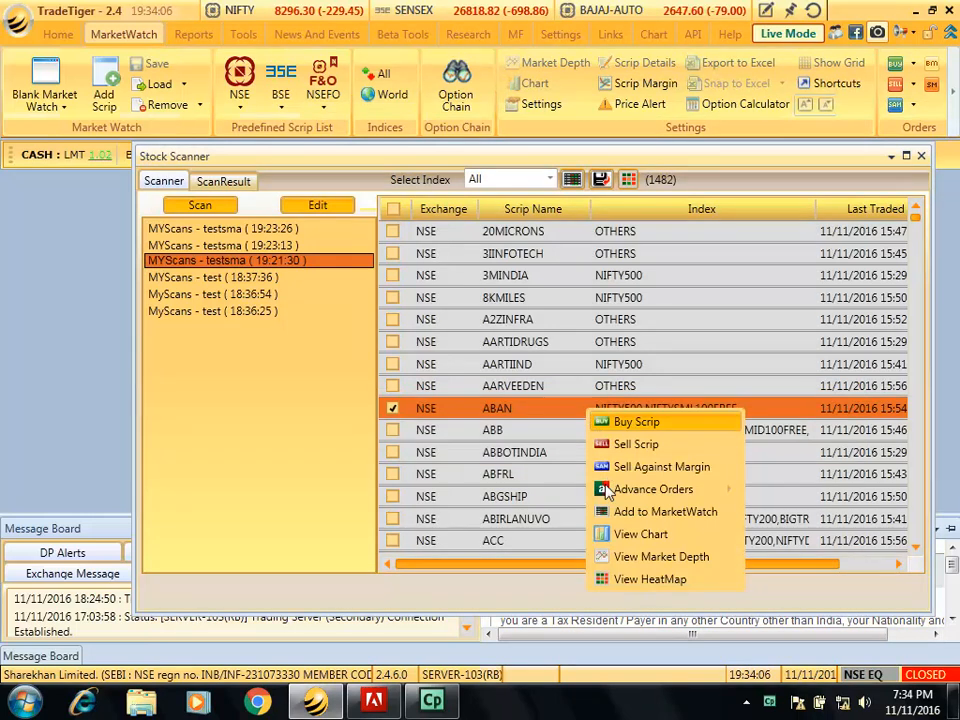
click(640, 532)
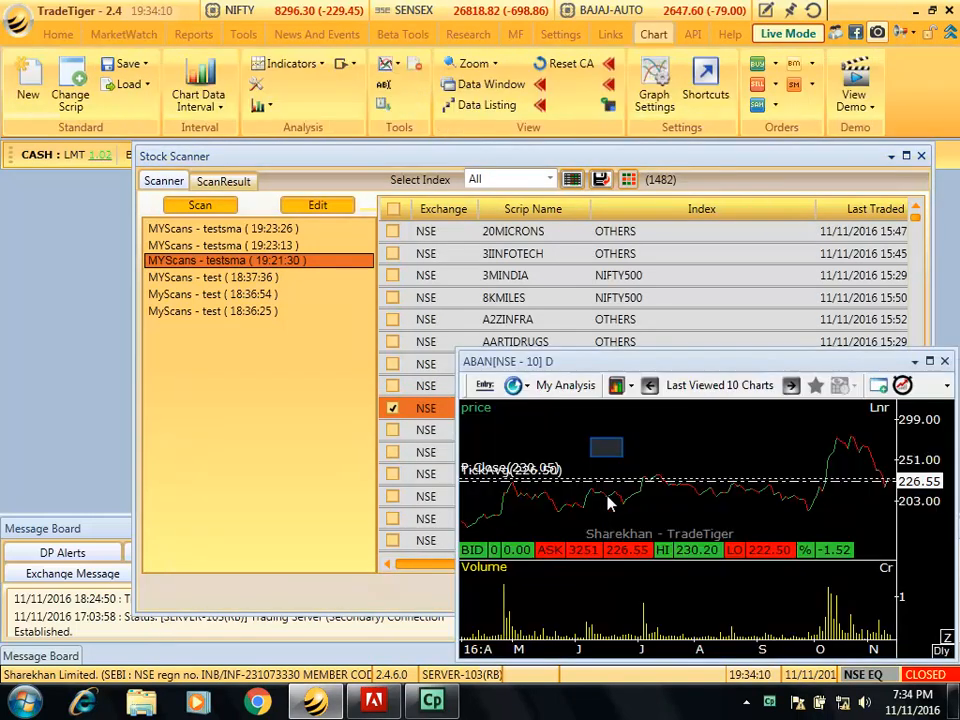
right_click(610, 500)
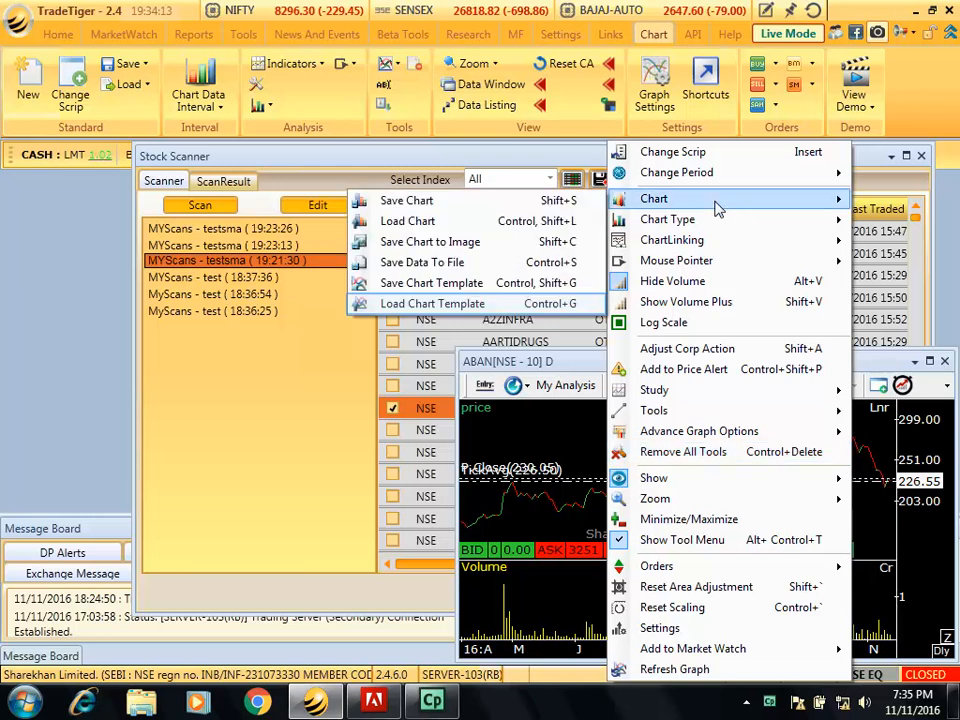
mouse_move(516, 248)
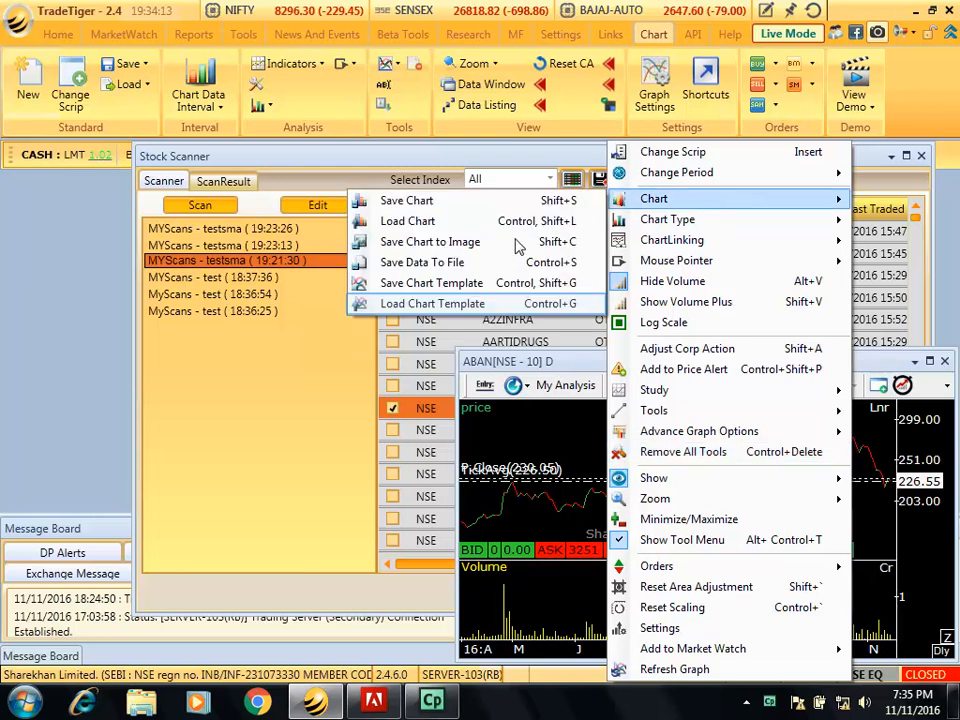
Load the Sample.tml chart template showing the 20- and 50-period moving averages
click(432, 304)
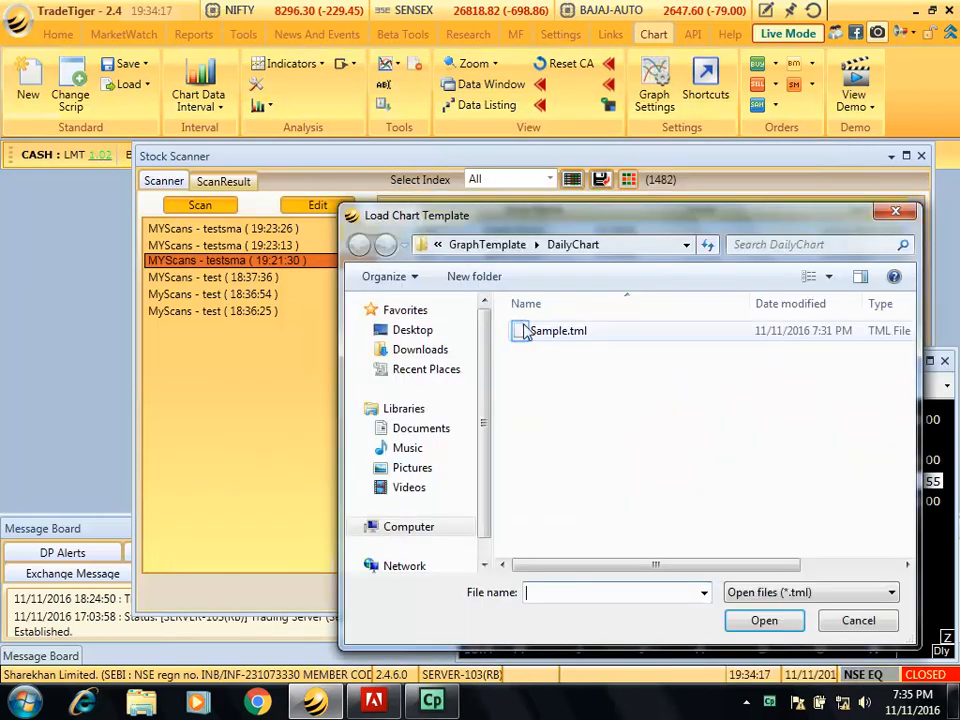
click(558, 330)
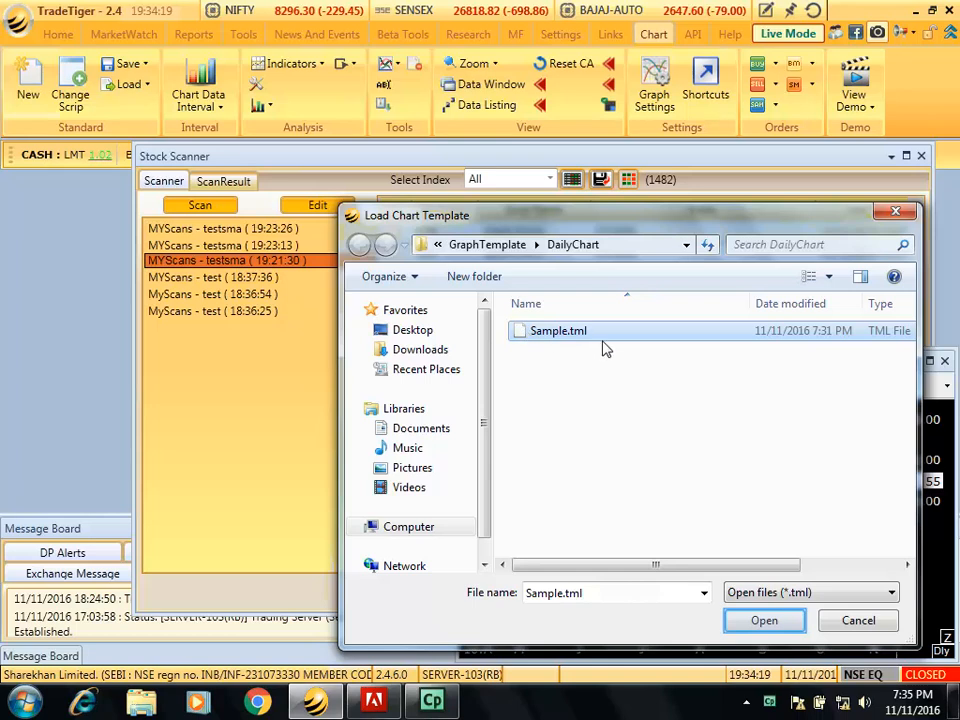
click(764, 620)
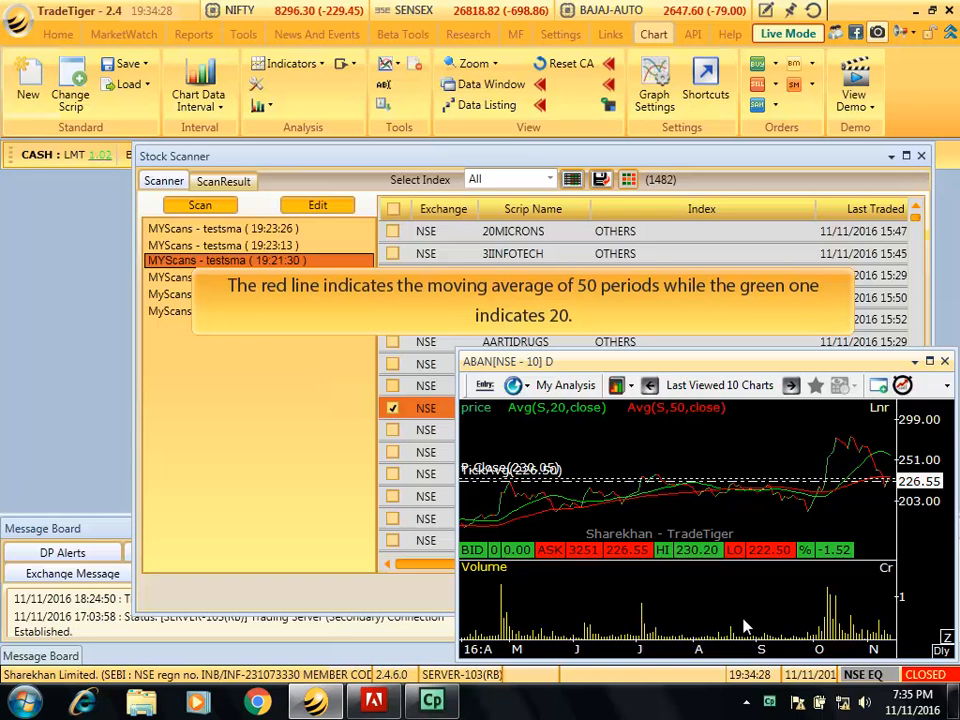
mouse_move(780, 520)
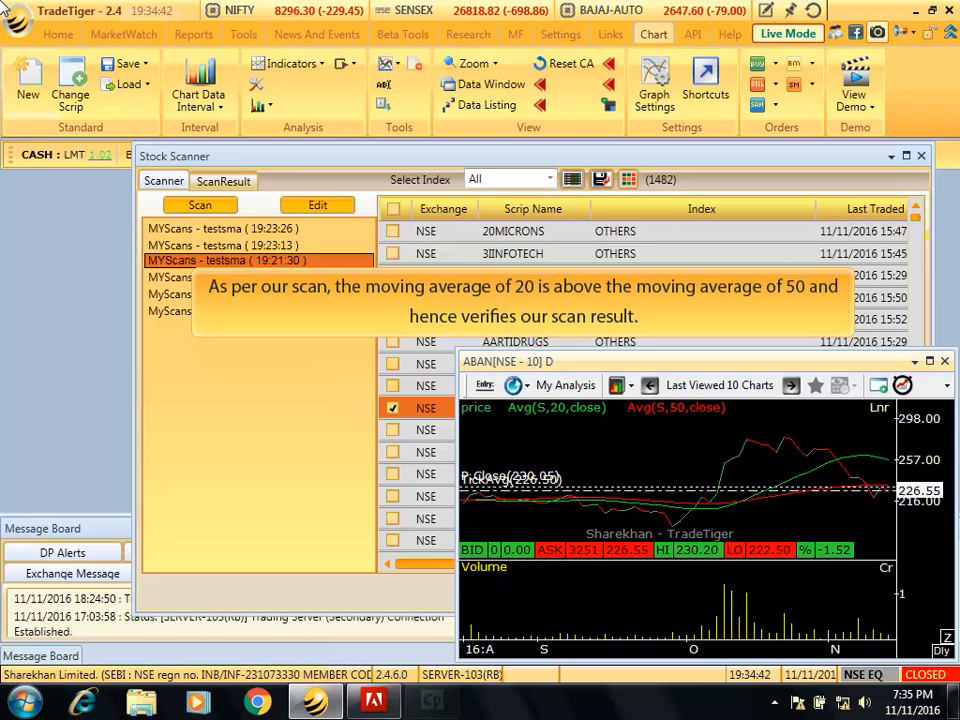
mouse_move(162, 12)
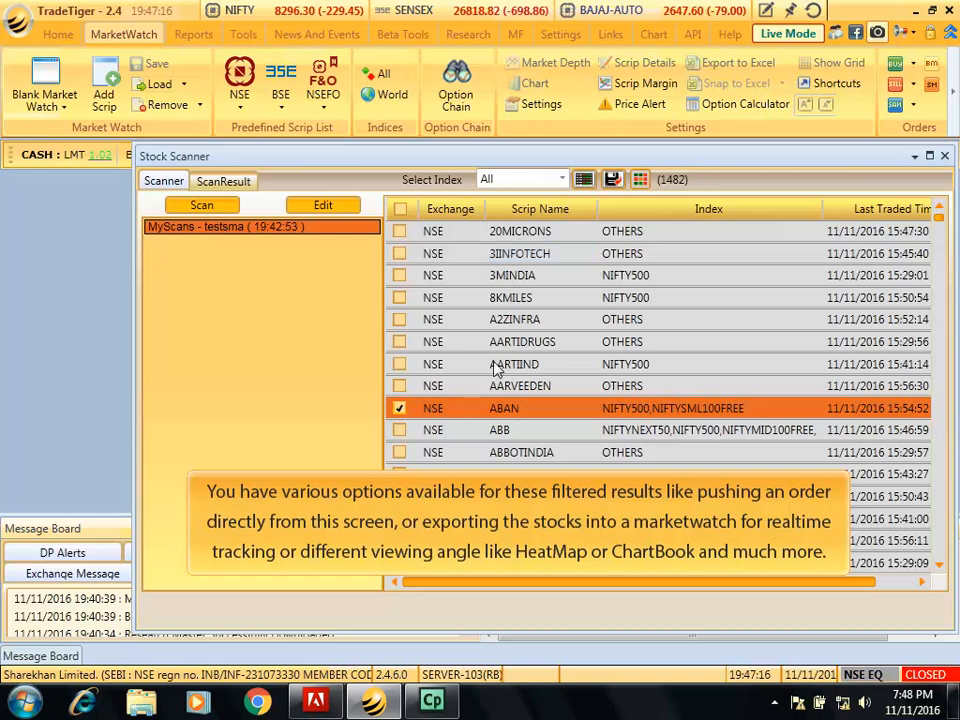
Show the action menu for a scrip in the scan results
right_click(516, 252)
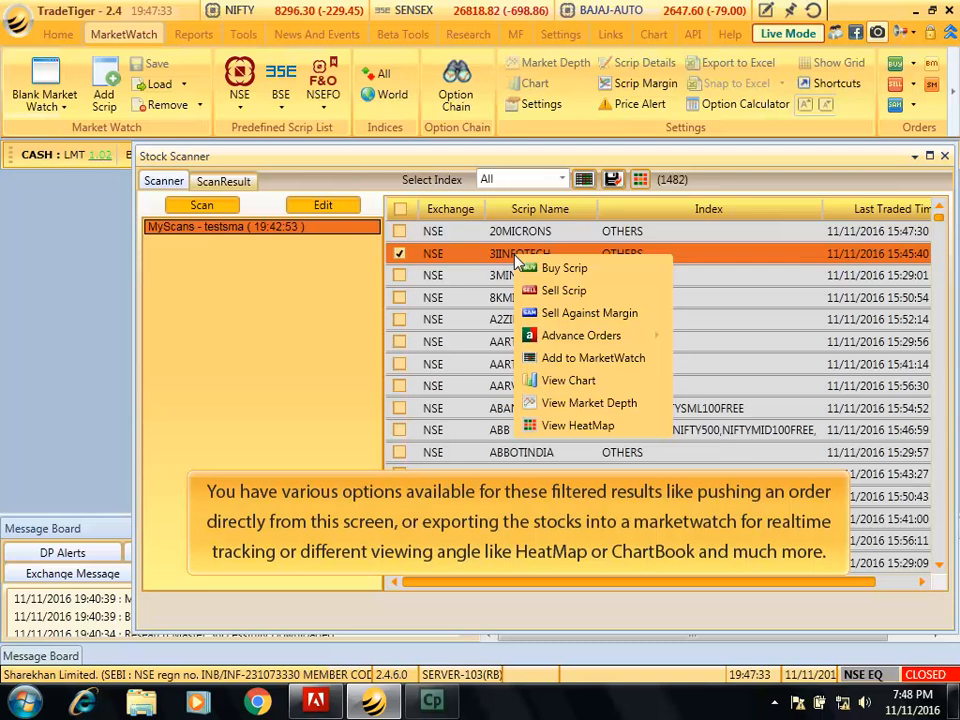
mouse_move(536, 264)
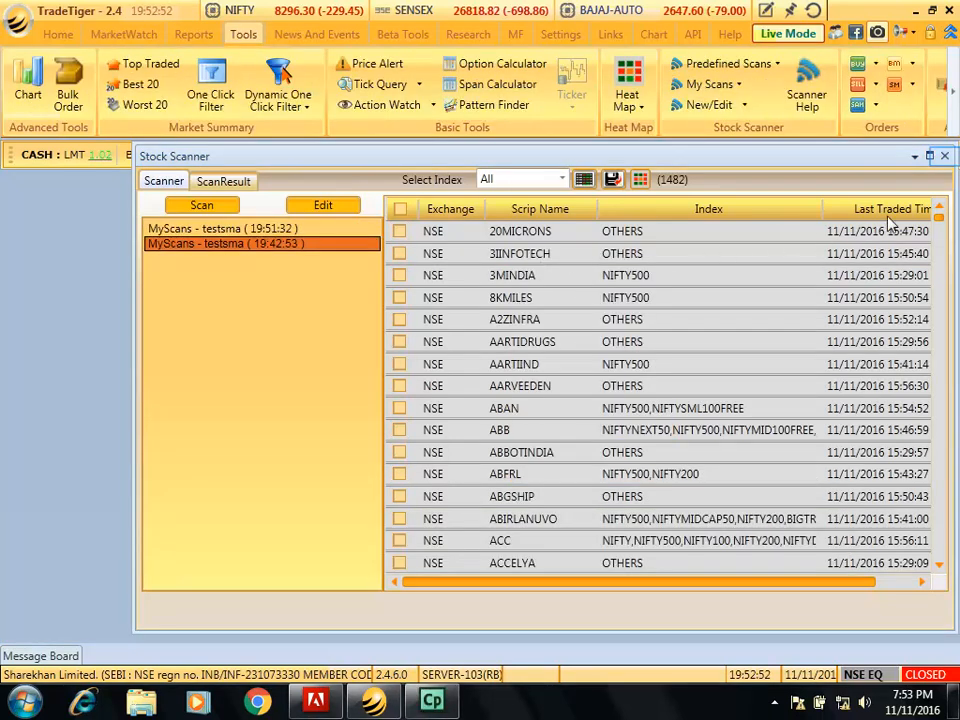
Close the Stock Scanner and rerun the saved testsma scan from My Scans
click(944, 156)
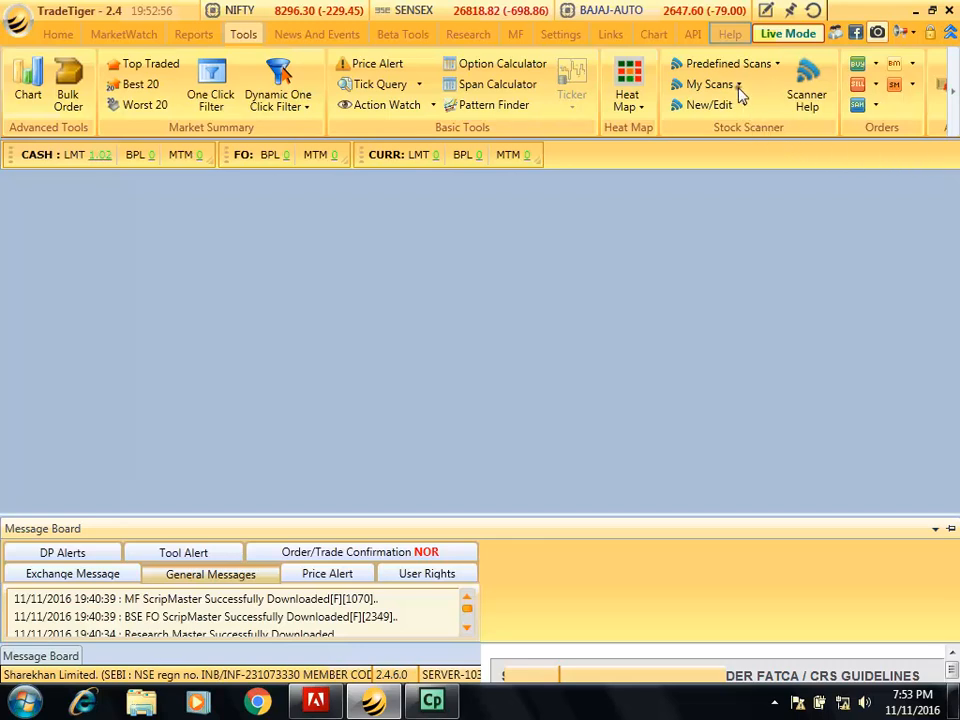
click(710, 104)
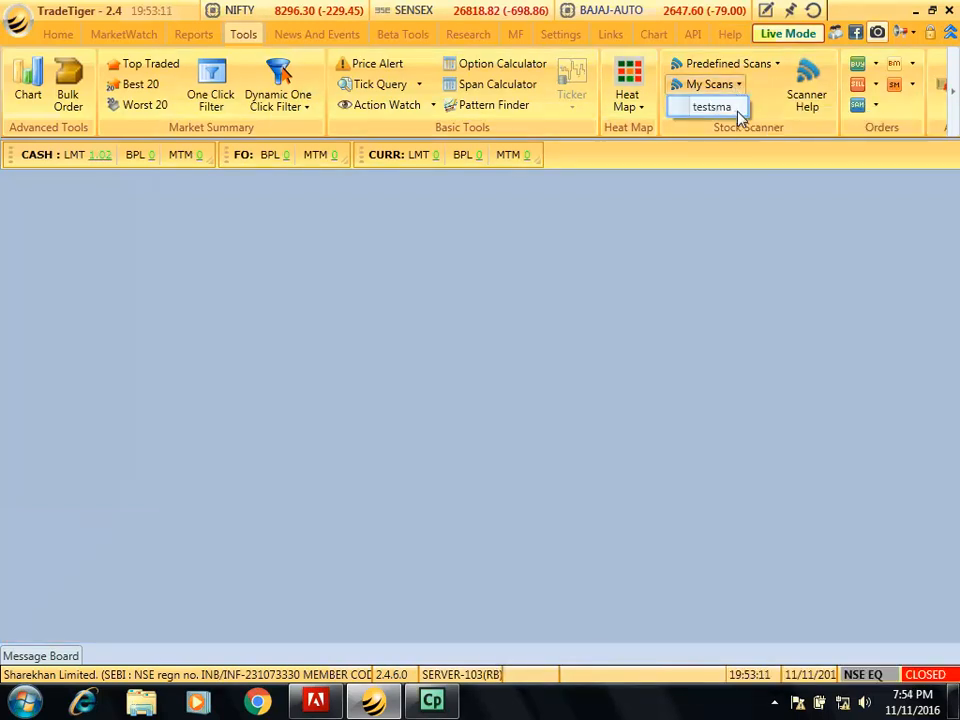
click(710, 106)
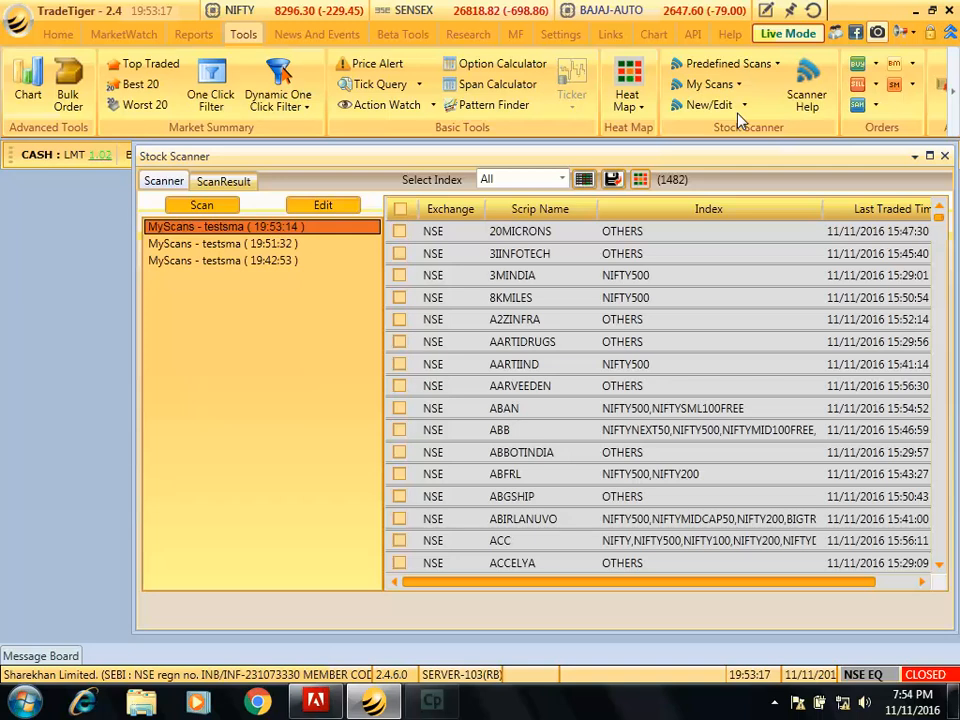
mouse_move(758, 124)
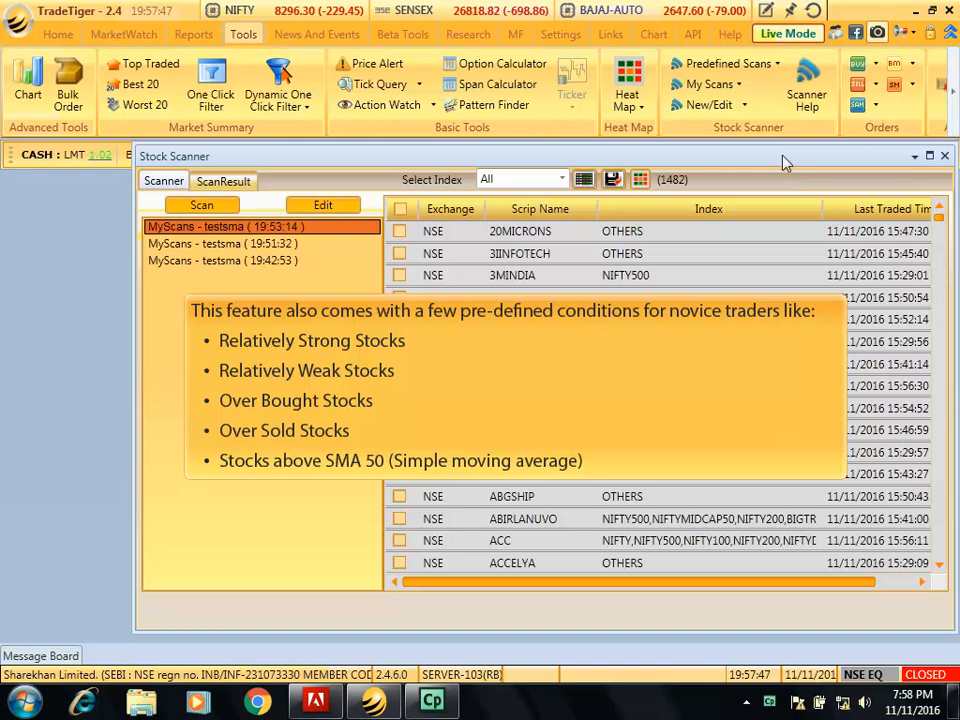
Show the Predefined Scans list with Relatively Strong, Weak, Over Bought and Over Sold Stocks
click(728, 62)
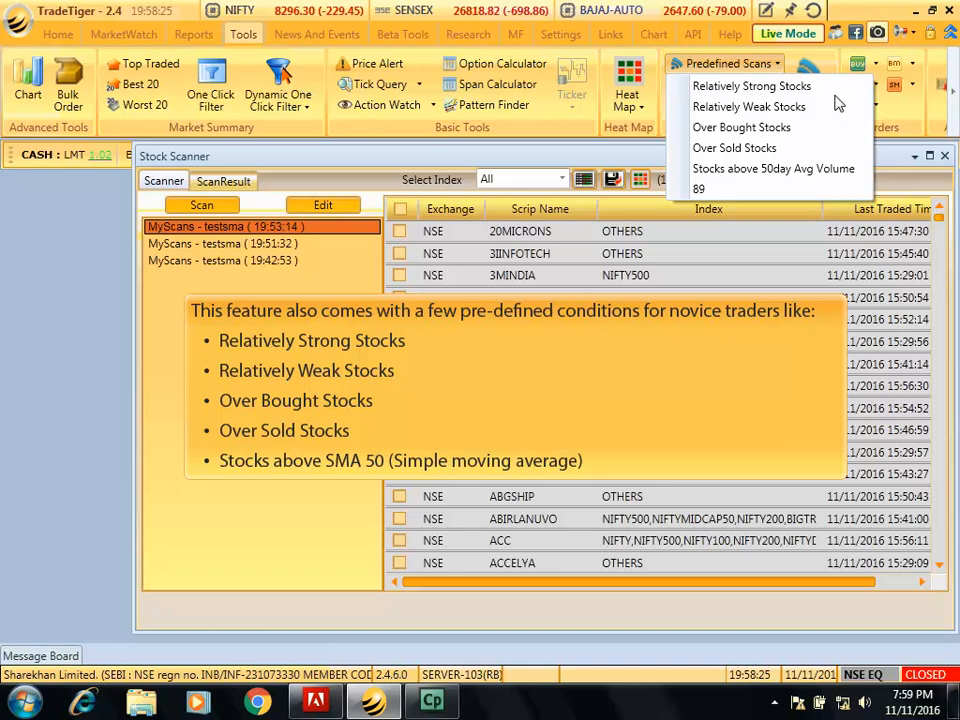
mouse_move(888, 184)
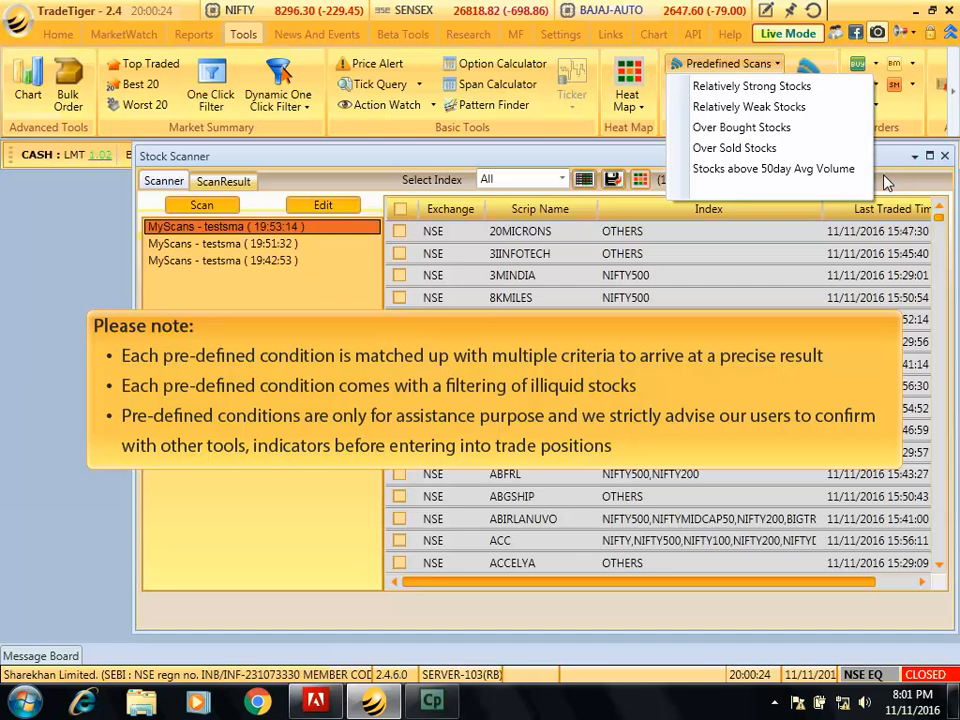
mouse_move(888, 182)
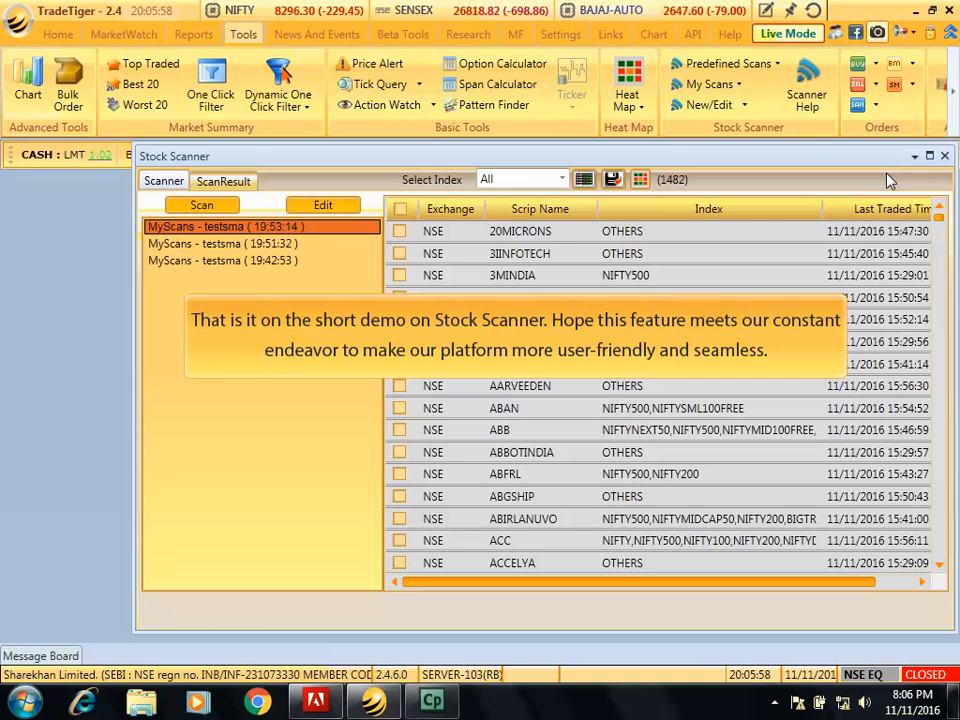
mouse_move(890, 170)
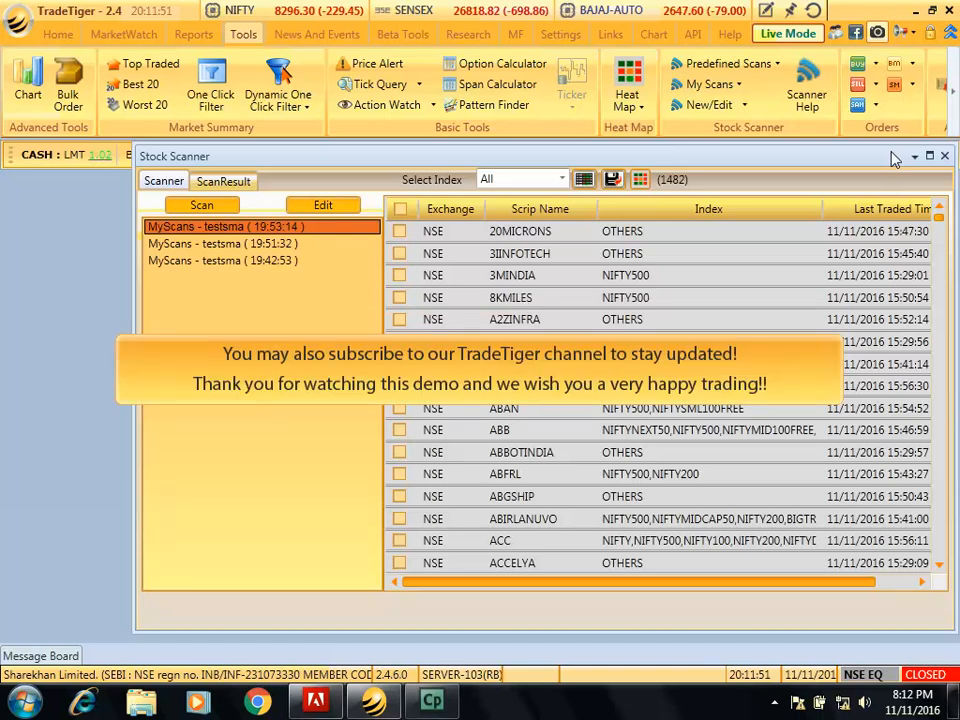
mouse_move(868, 160)
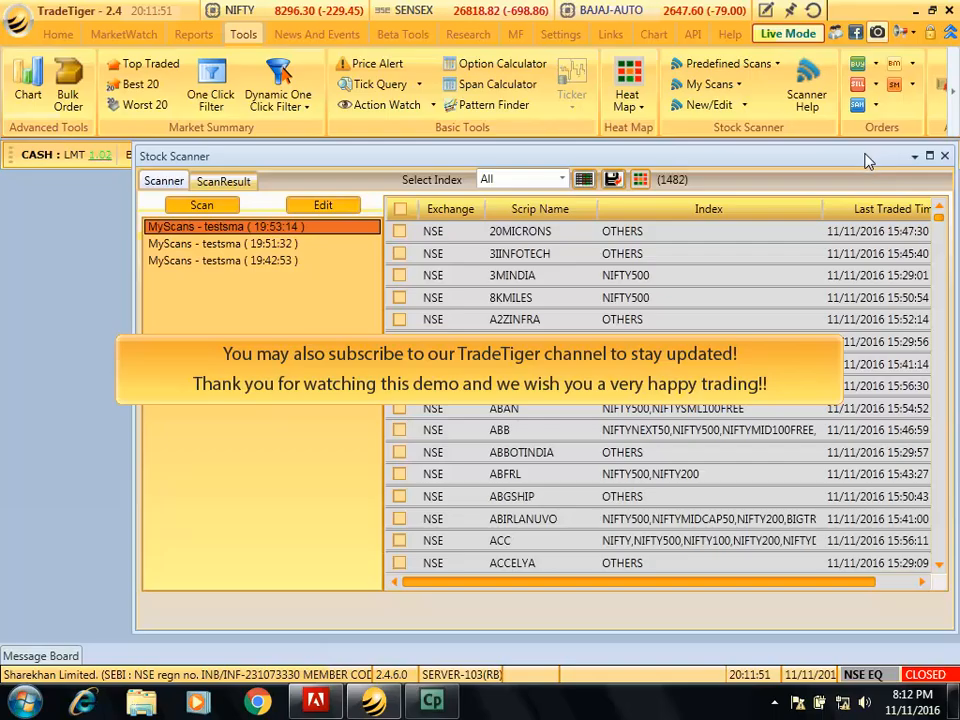